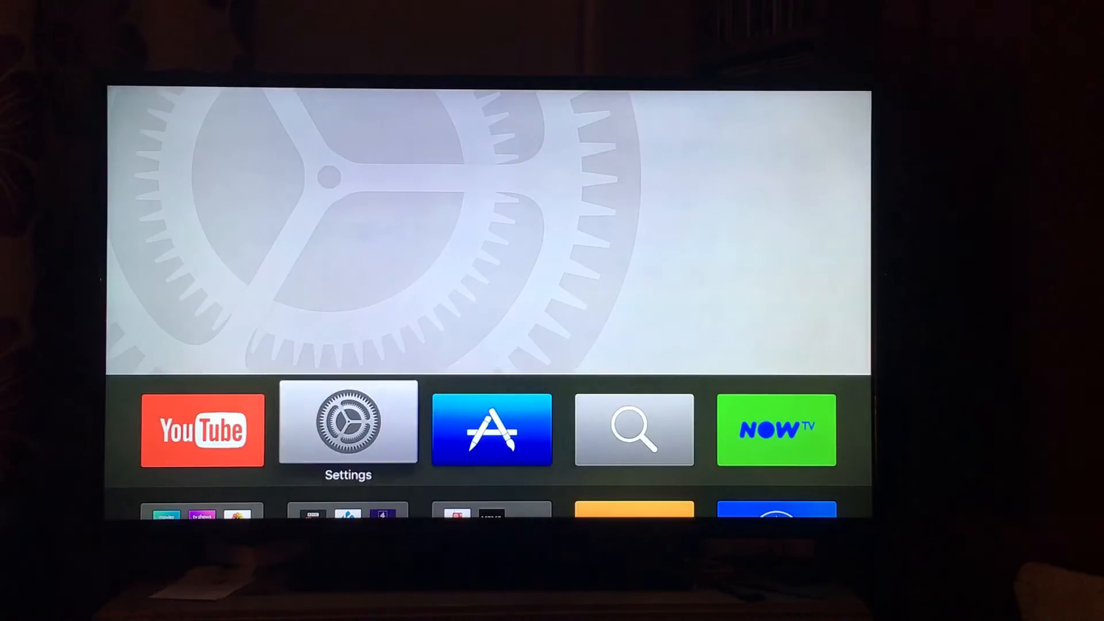
Step: Go from the home screen into Settings > General toward the Privacy page
click(348, 429)
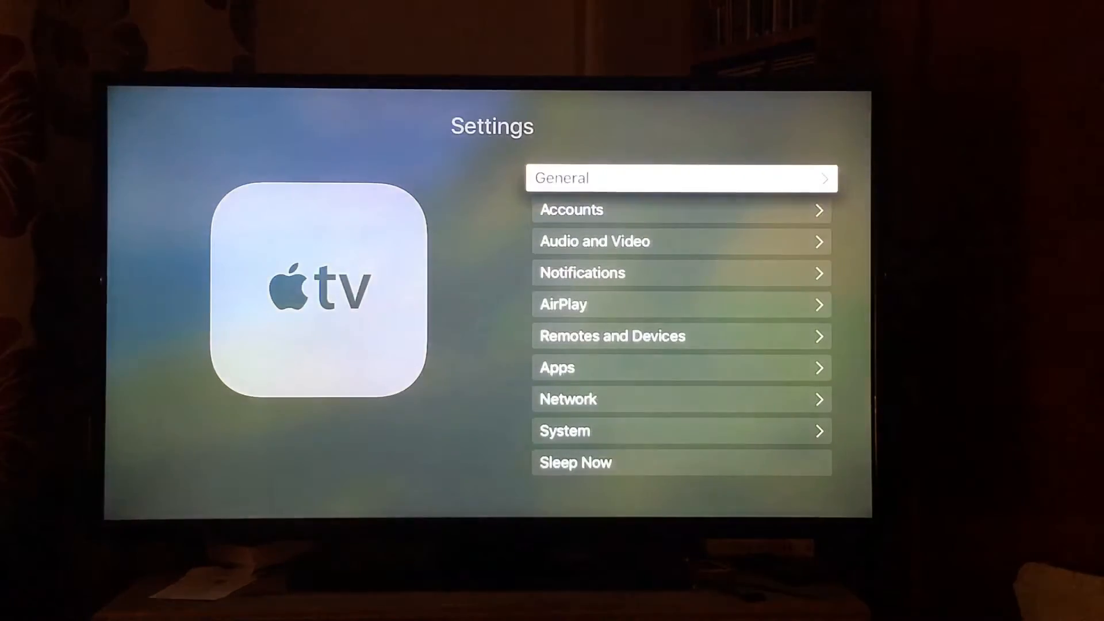
click(681, 178)
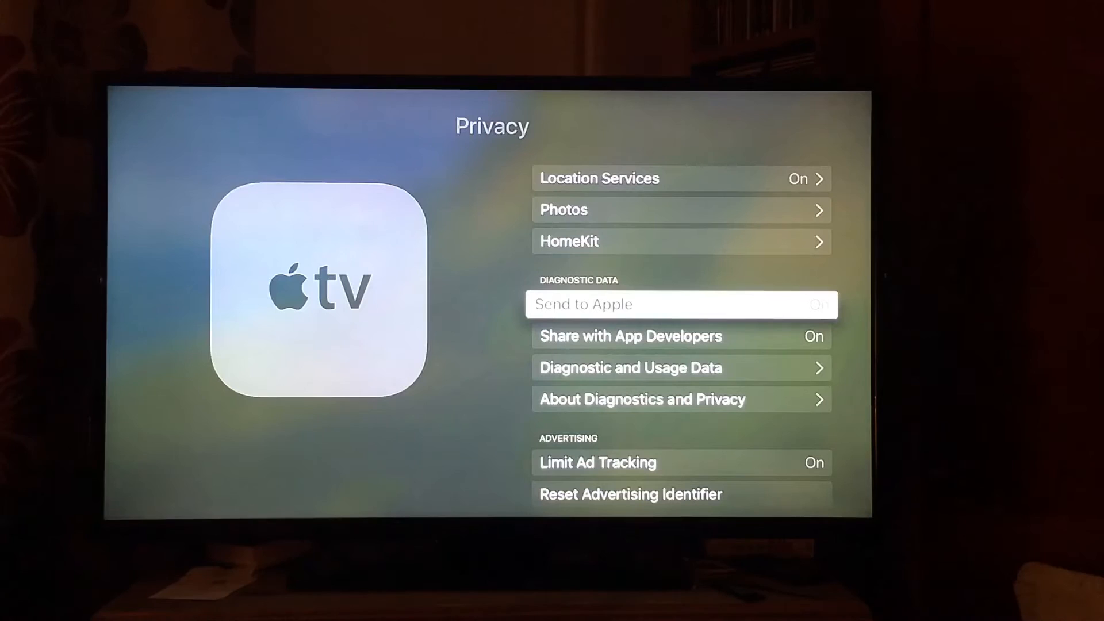
Step: Reveal Added Profiles, add a new profile with the tvOS beta URL and confirm with Done
key(menu)
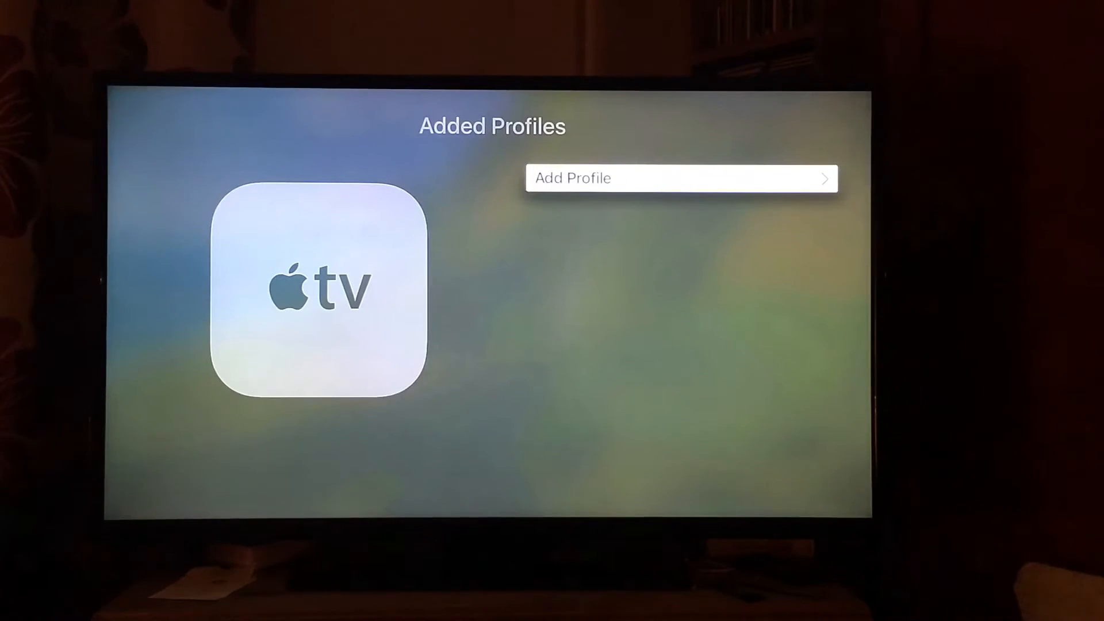
click(681, 178)
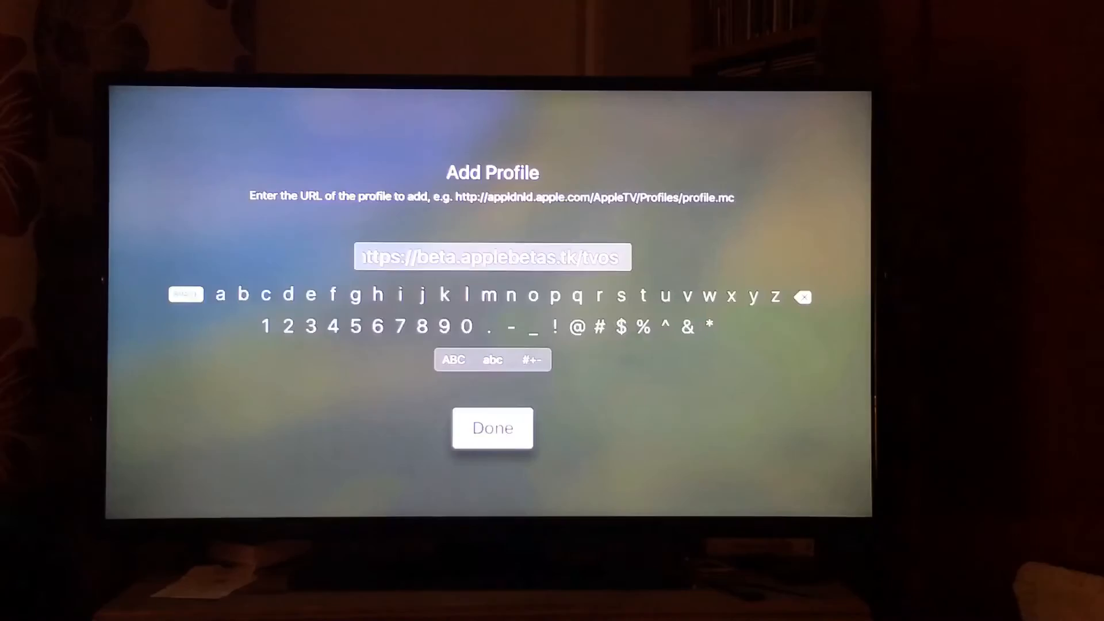
click(492, 427)
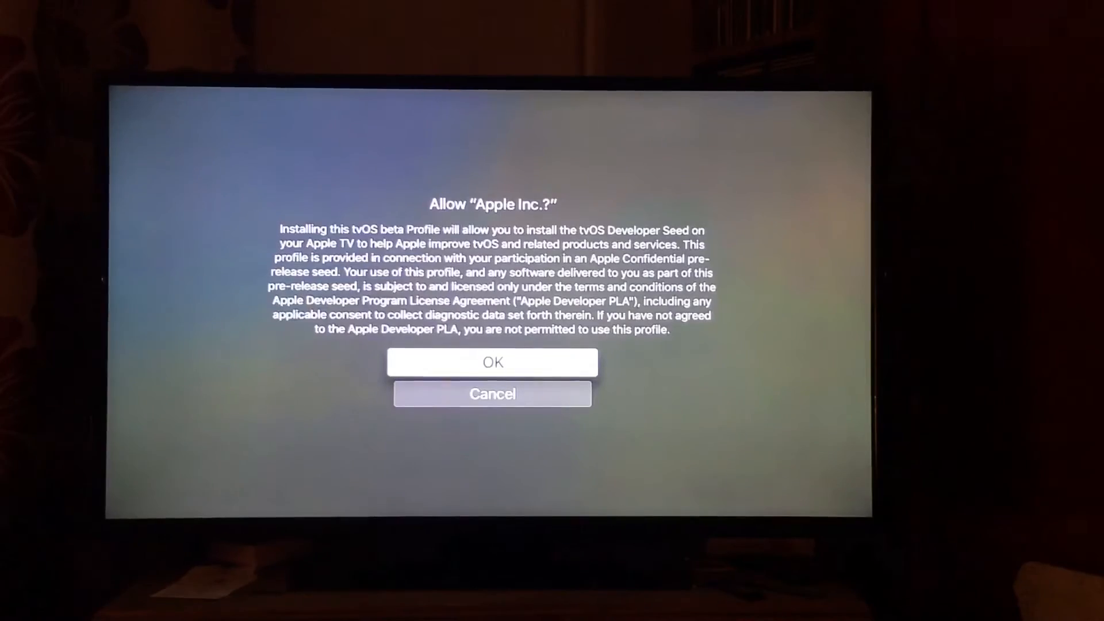
Step: Allow the Apple Inc. beta profile and choose Restart Now to apply it
click(492, 361)
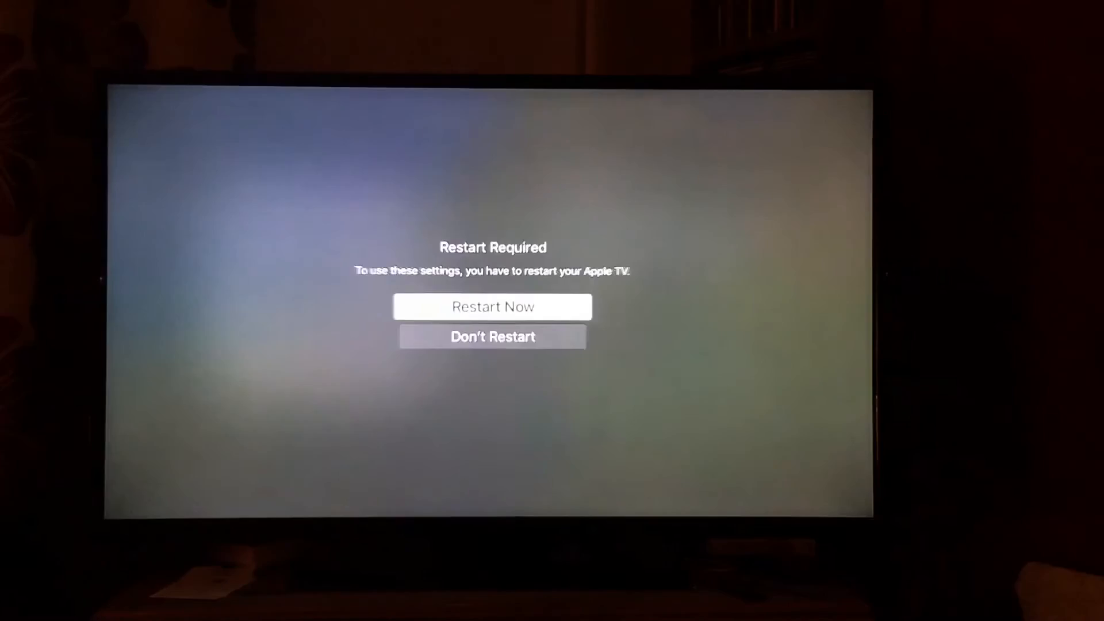
click(492, 306)
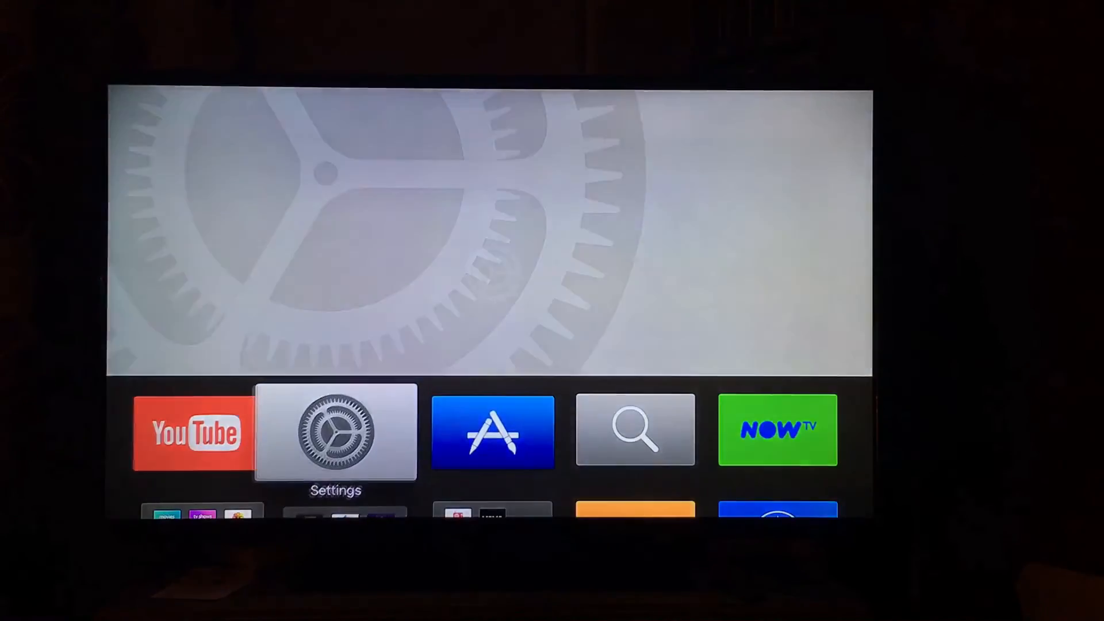
Step: Go to Settings > System > Software Updates and run Update Software to get the Download and Install offer
click(336, 432)
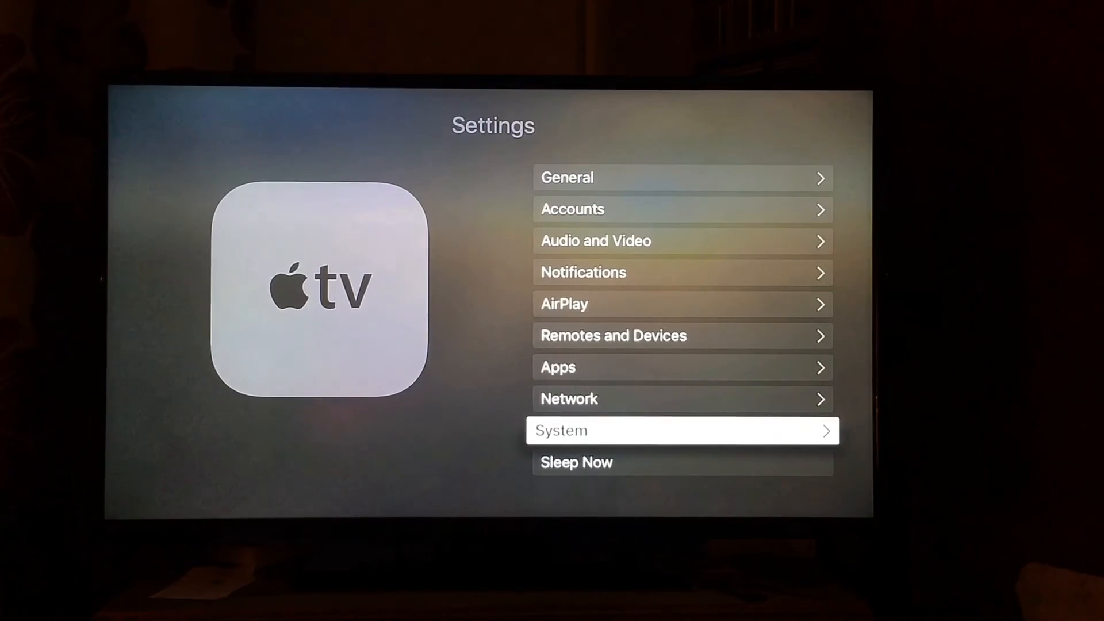
click(681, 430)
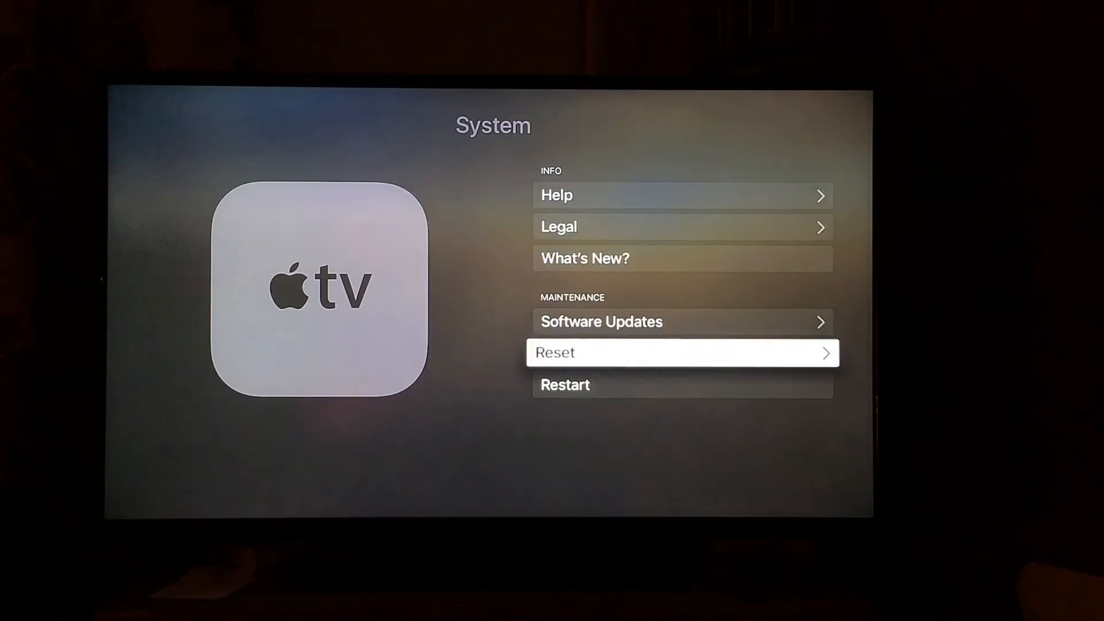
key(up)
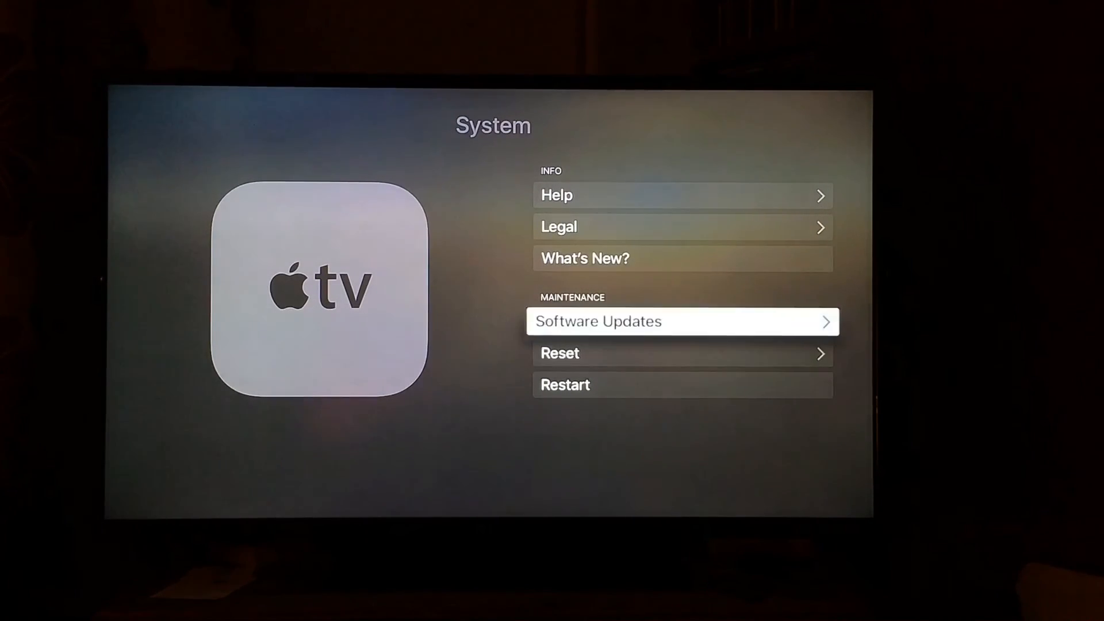
click(680, 320)
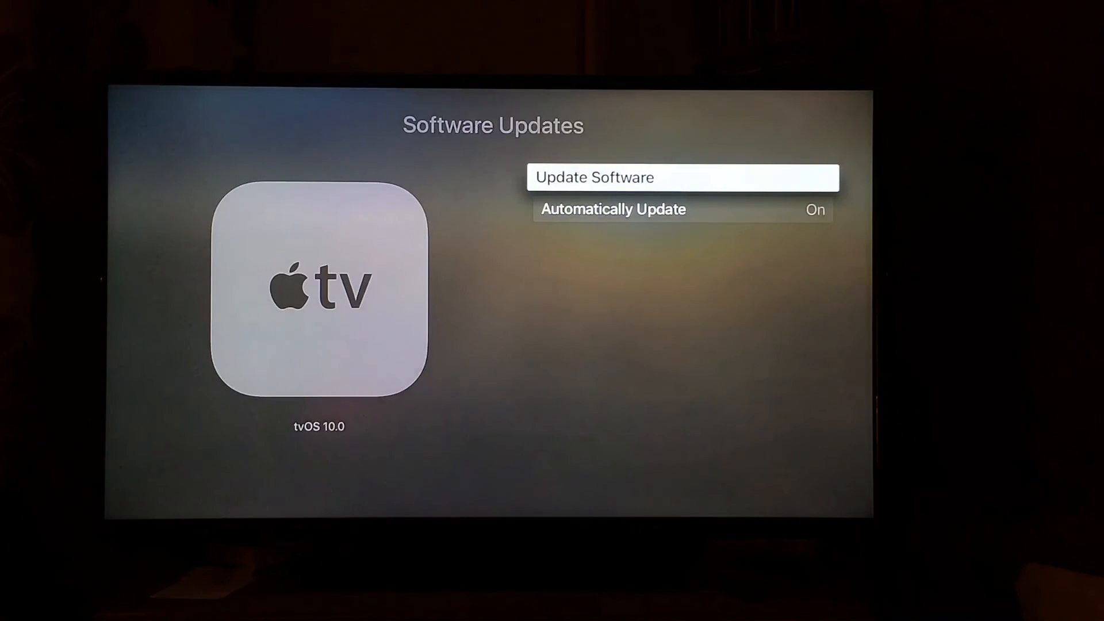
click(681, 176)
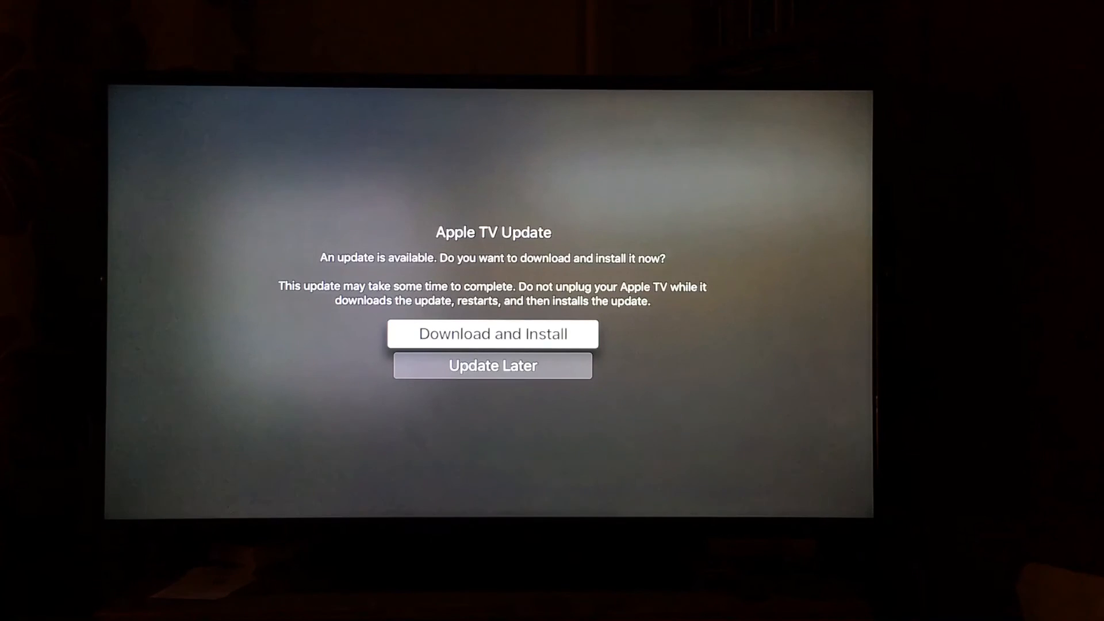